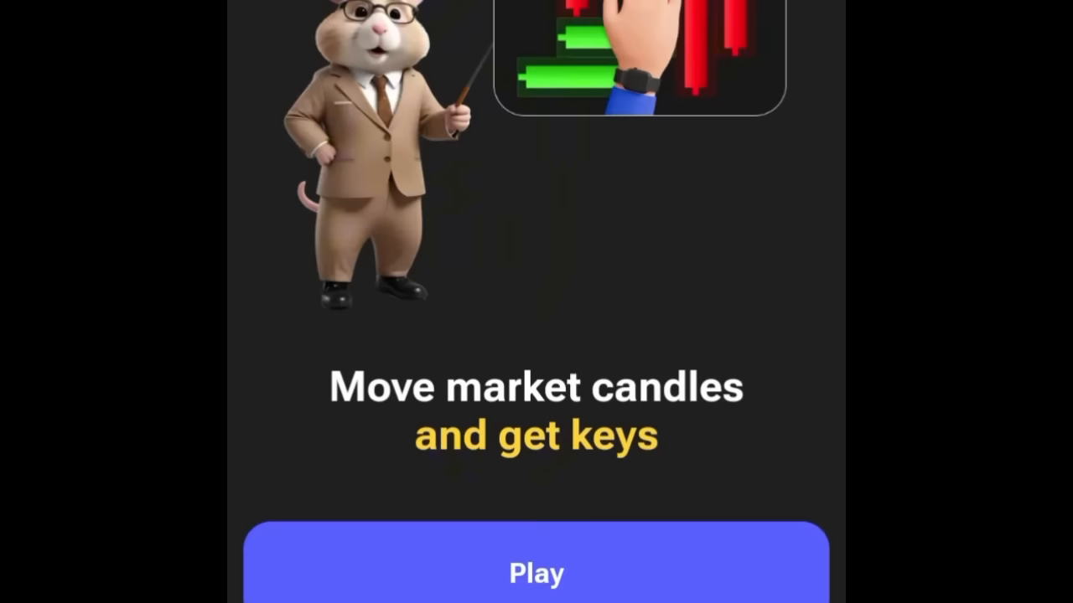
- Start the candle puzzle and slide a candle left to free the key's row
click(536, 574)
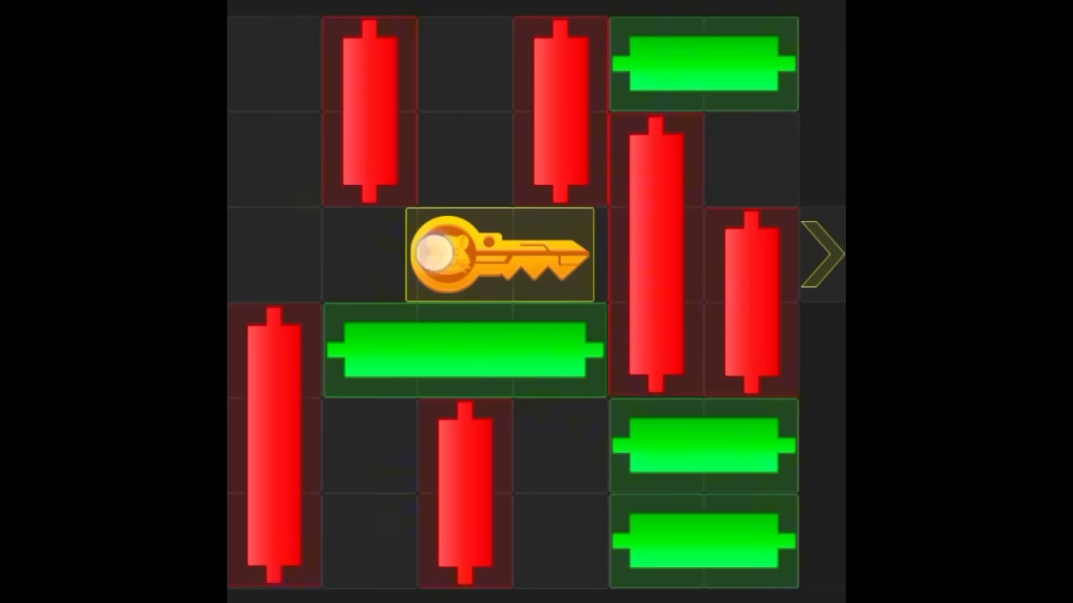
drag(503, 255, 318, 255)
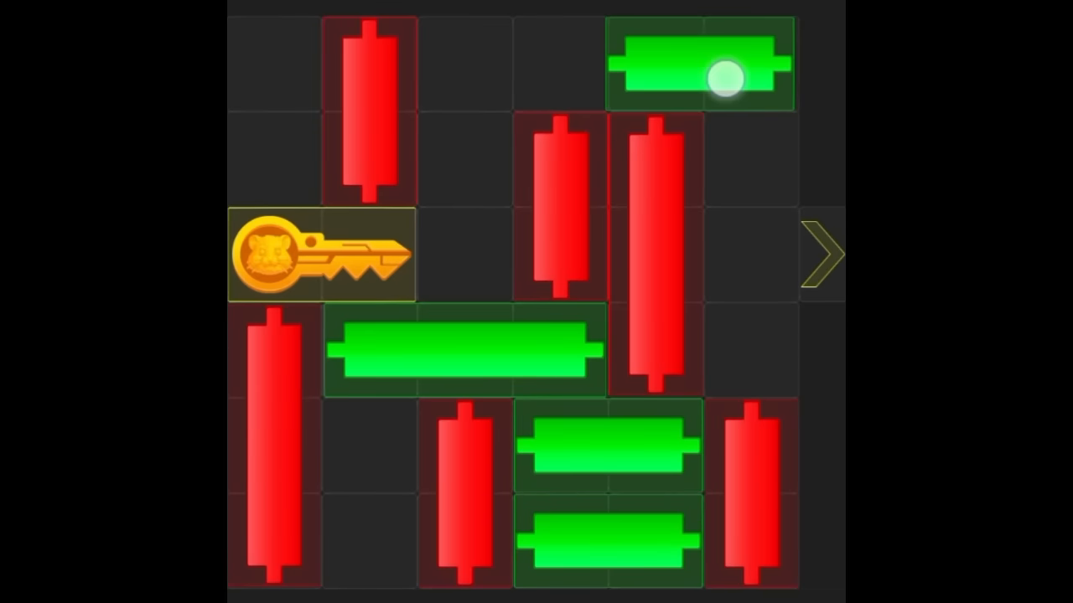
- Slide the top and bottom green candles left and move red candles up and aside
drag(696, 62, 502, 63)
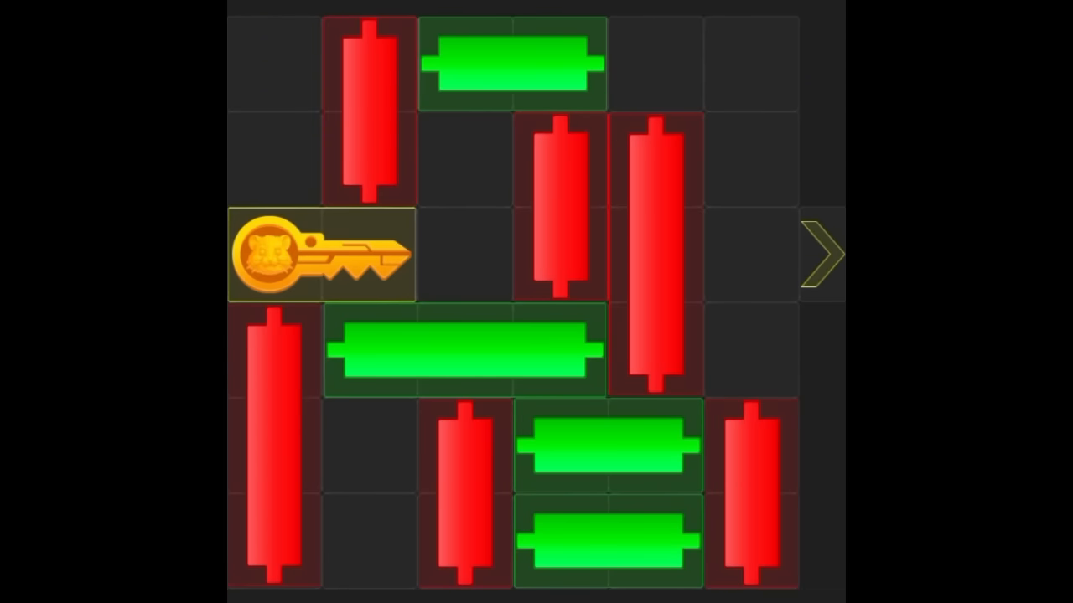
drag(658, 252, 658, 76)
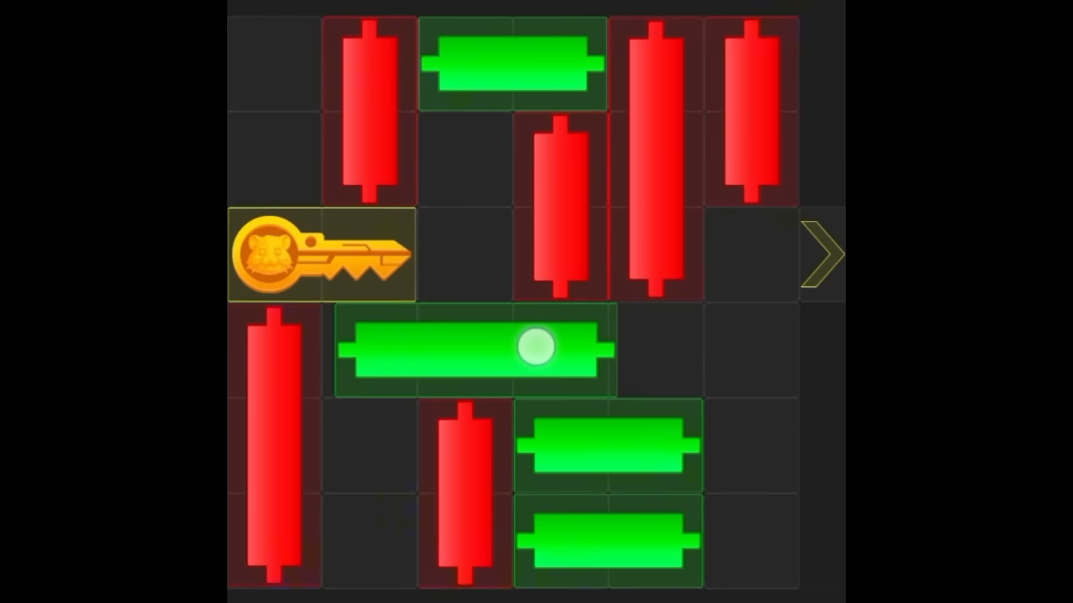
drag(469, 348, 658, 347)
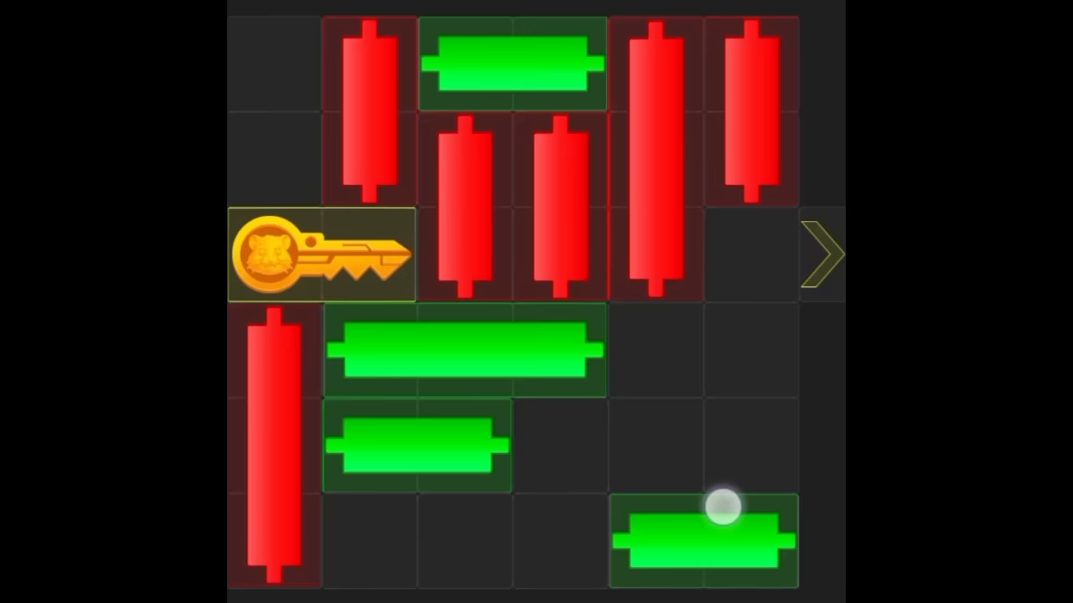
drag(704, 541, 417, 540)
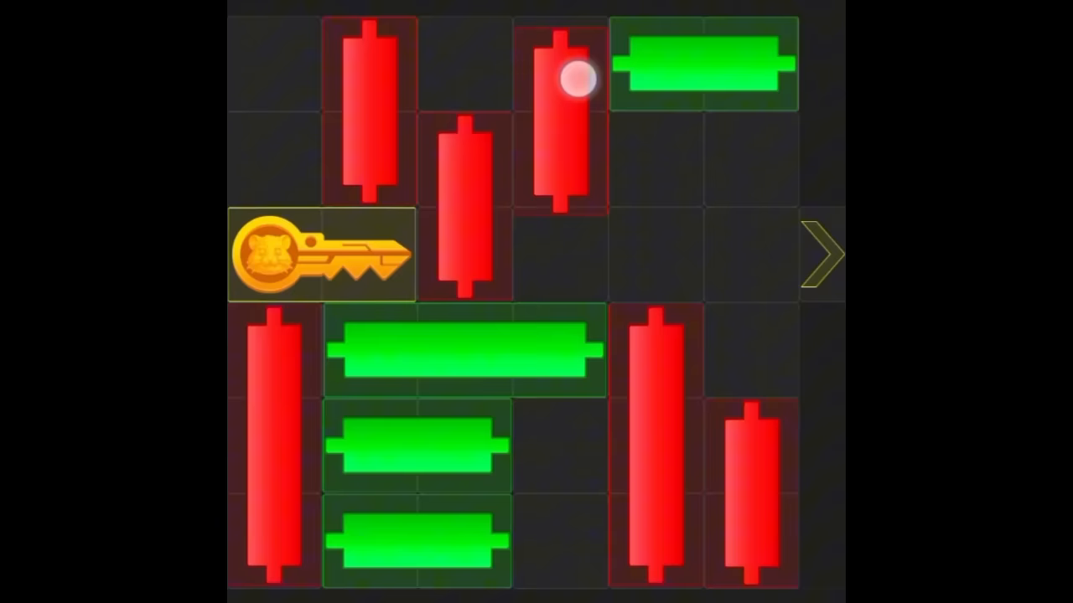
- Lift the last red candle out of the row and slide the golden key right
drag(574, 79, 465, 231)
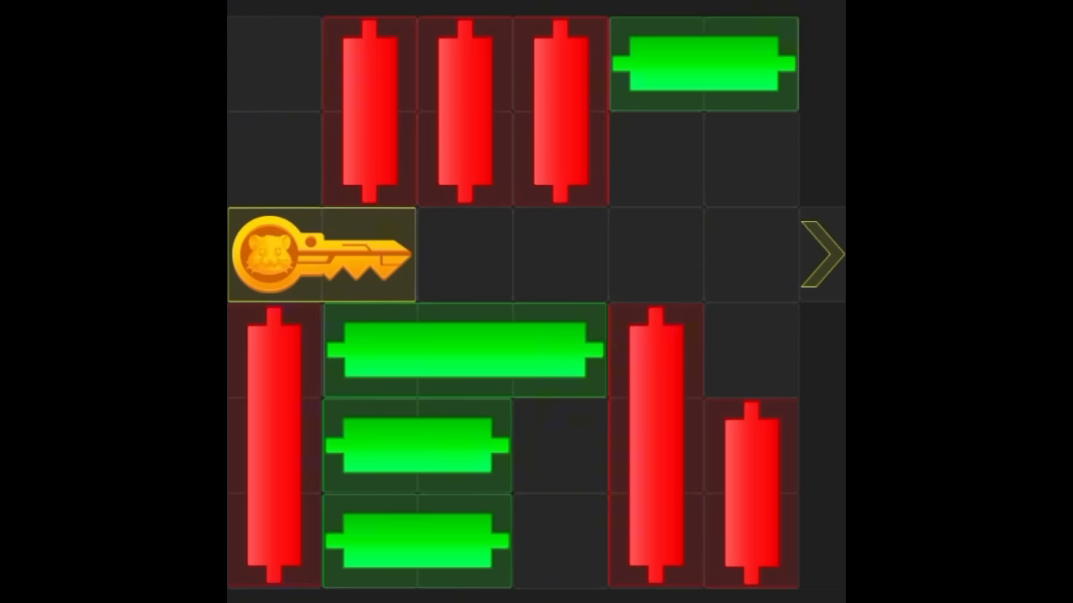
drag(321, 254, 463, 254)
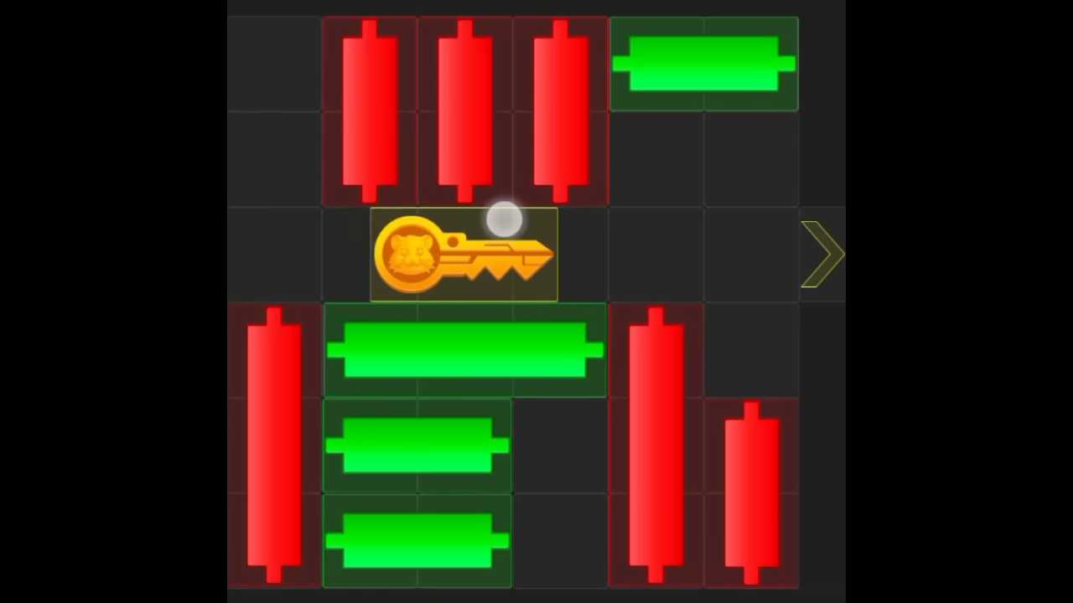
click(462, 254)
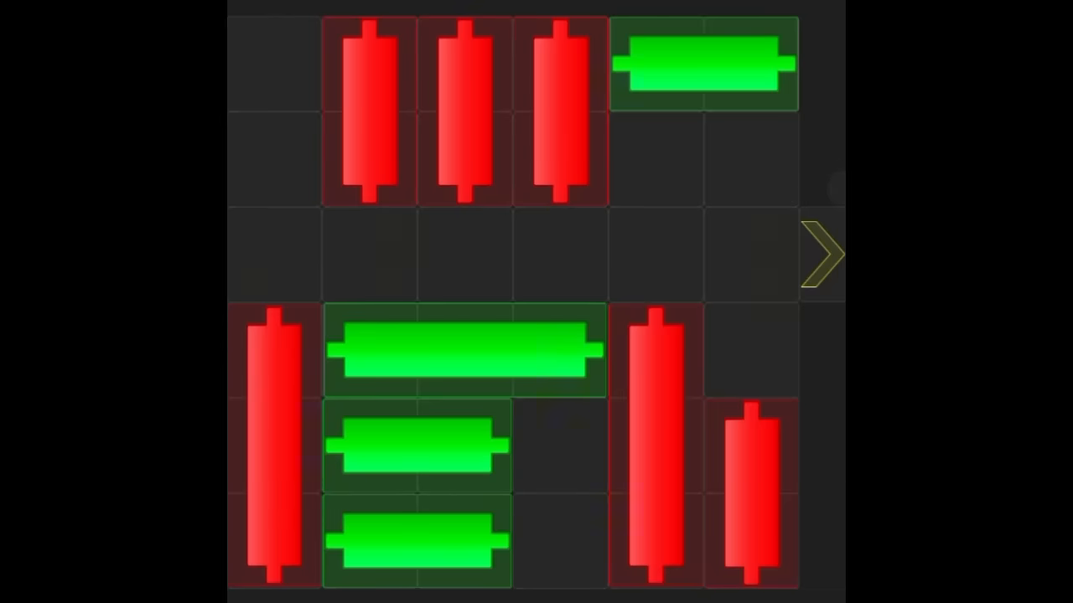